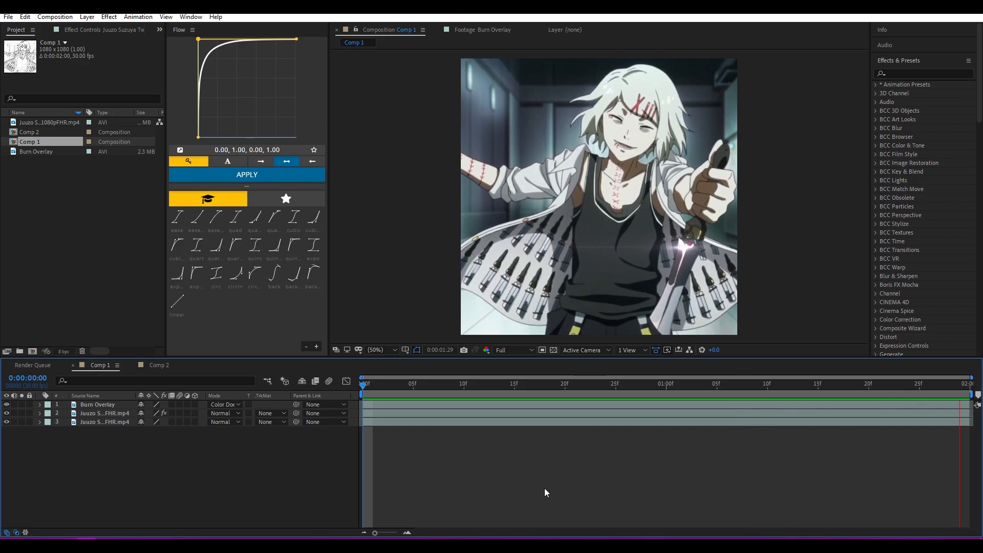
Bring up Comp 2 with its two stacked copies of the anime clip in the timeline
{"action": "left_click", "coordinate": [160, 364]}
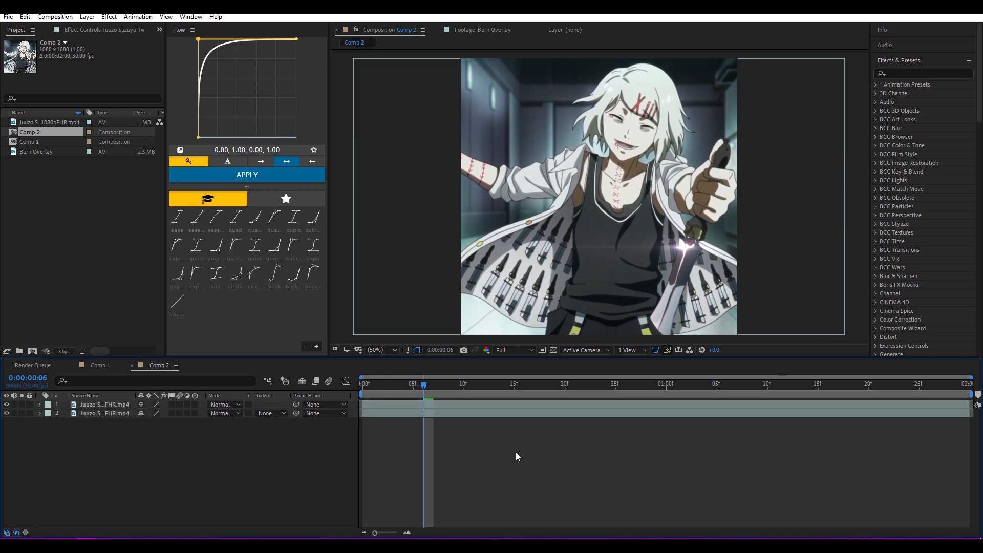
Apply Find Edges to layer 1 so the clip renders as a black-line sketch on white
{"action": "left_click", "coordinate": [919, 74]}
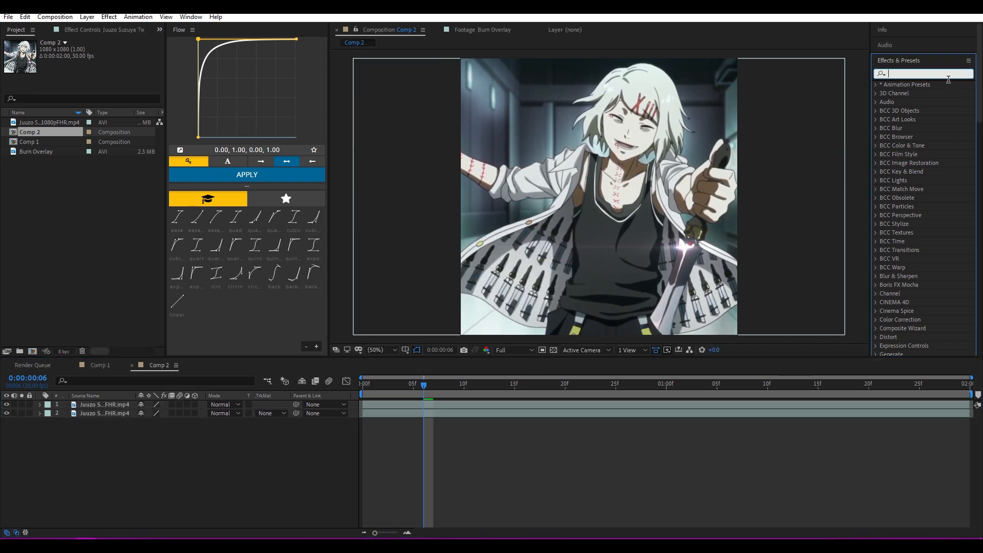
{"action": "left_click", "coordinate": [910, 74]}
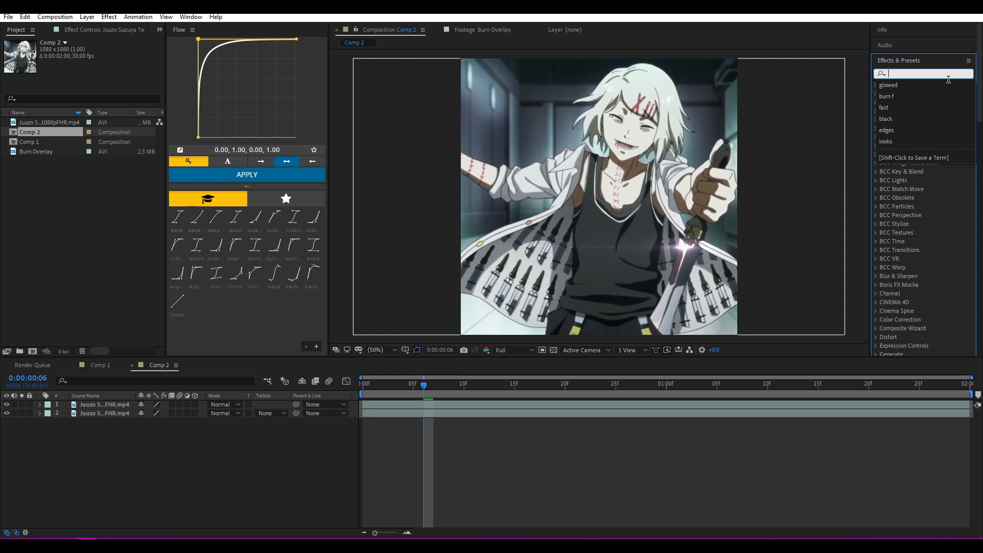
{"action": "type", "text": "find"}
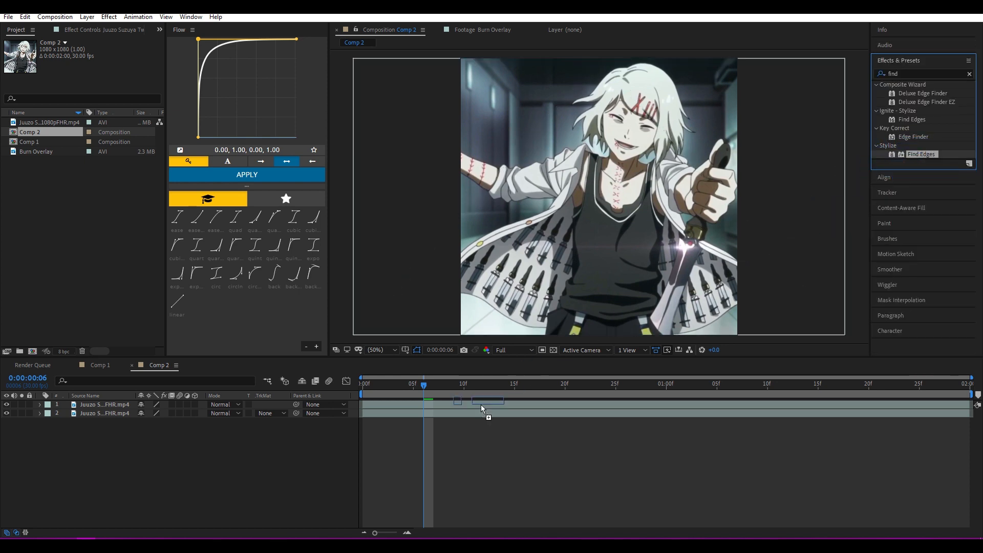
{"action": "left_click", "coordinate": [247, 174]}
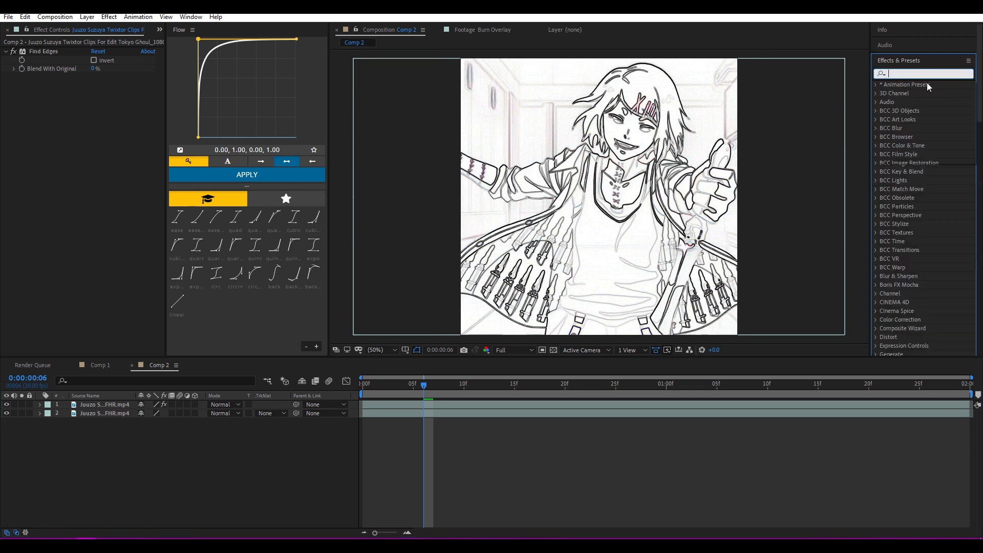
{"action": "left_click", "coordinate": [922, 74]}
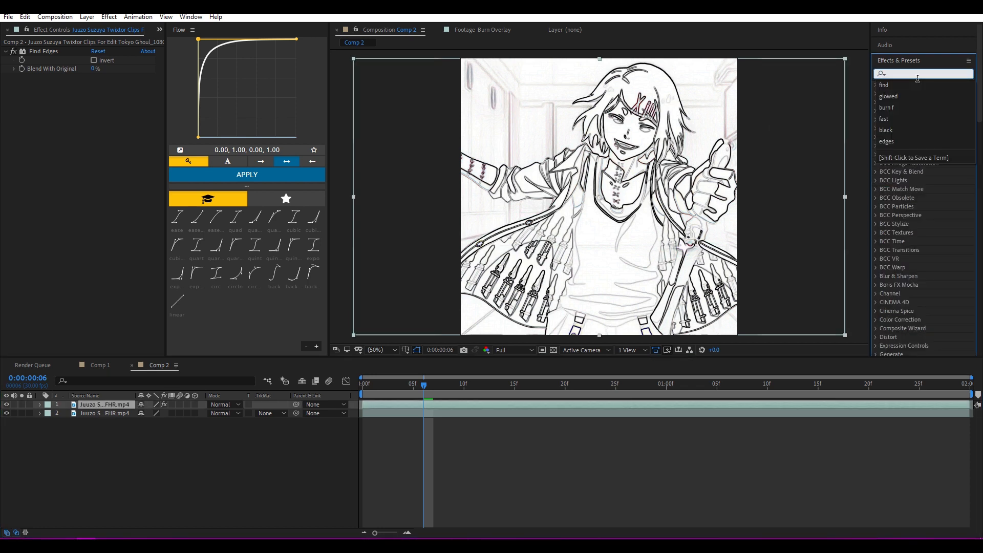
Apply Fast Box Blur (radius 2, 3 iterations) to the sketch, keyframed between frames 3 and 15
{"action": "type", "text": "fast box"}
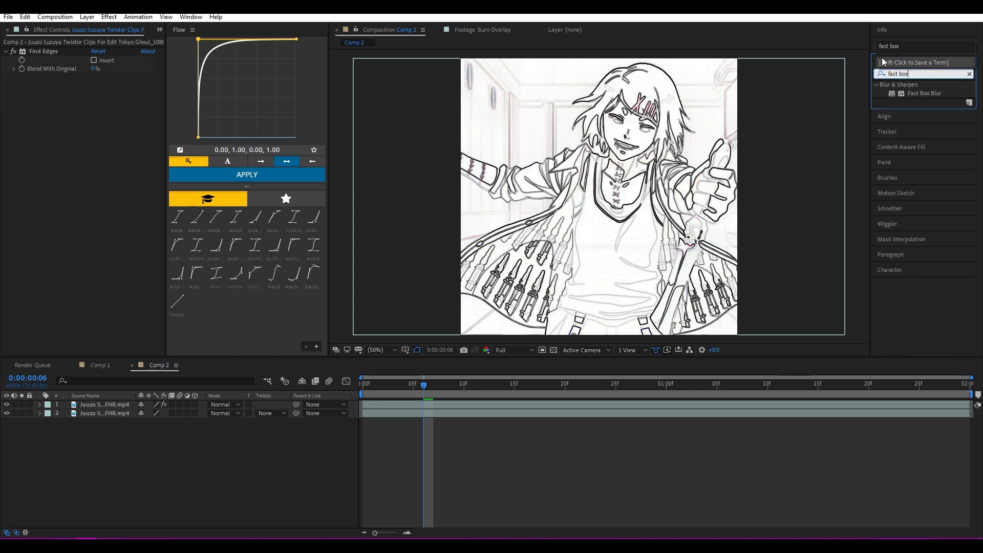
{"action": "double_click", "coordinate": [925, 93]}
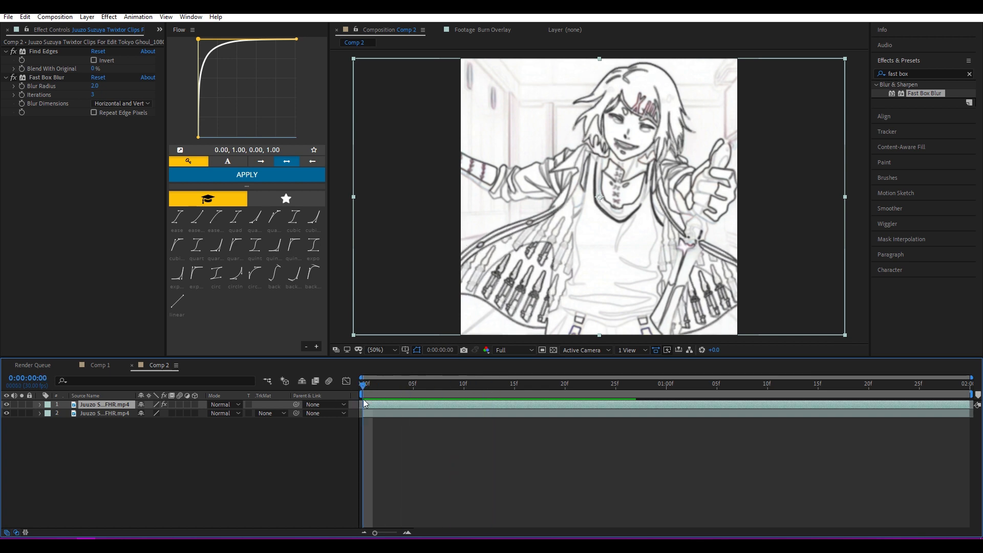
{"action": "left_click", "coordinate": [371, 384]}
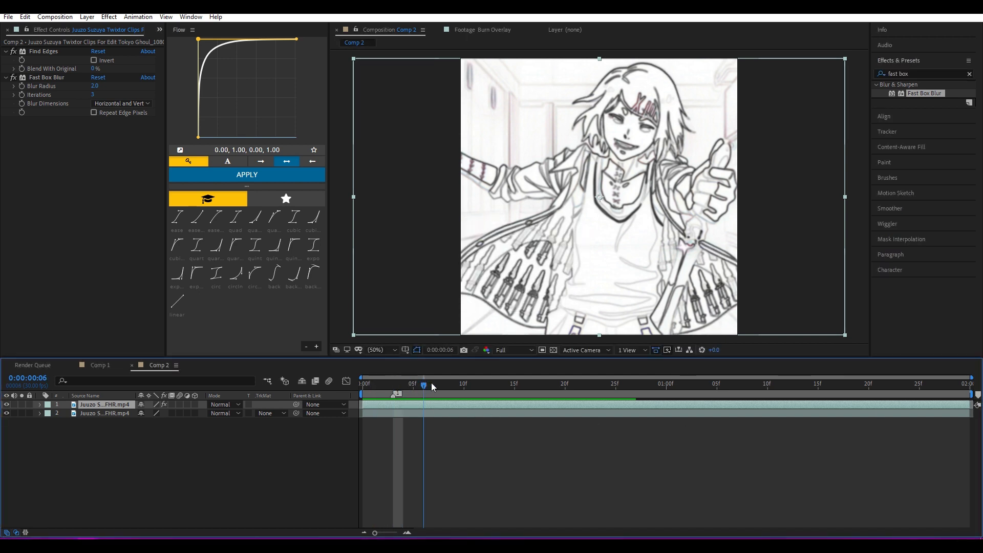
{"action": "left_click", "coordinate": [514, 384]}
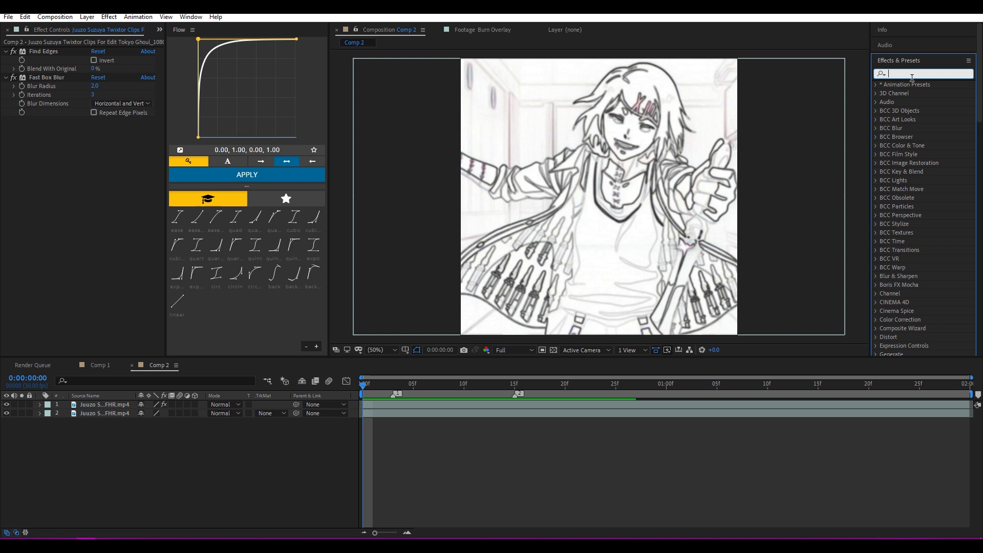
Apply CC Burn Film to the sketch copy and start animating Burn at frame 3
{"action": "type", "text": "bu"}
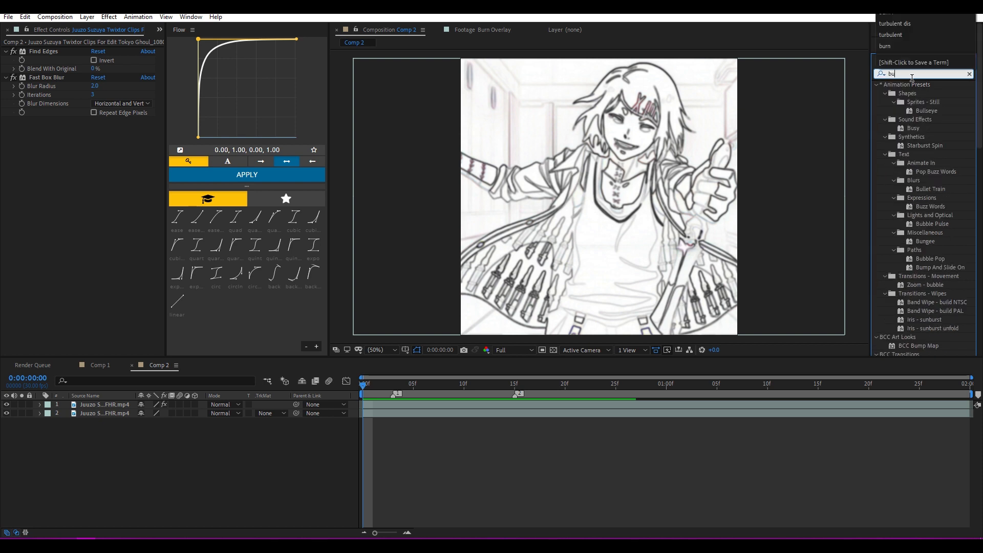
{"action": "type", "text": "burn fil"}
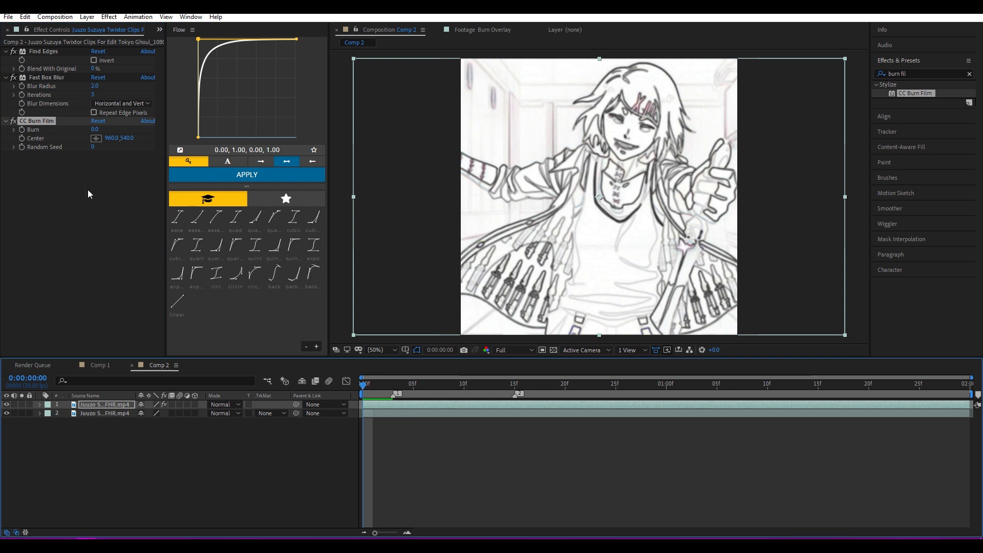
{"action": "left_click", "coordinate": [393, 383]}
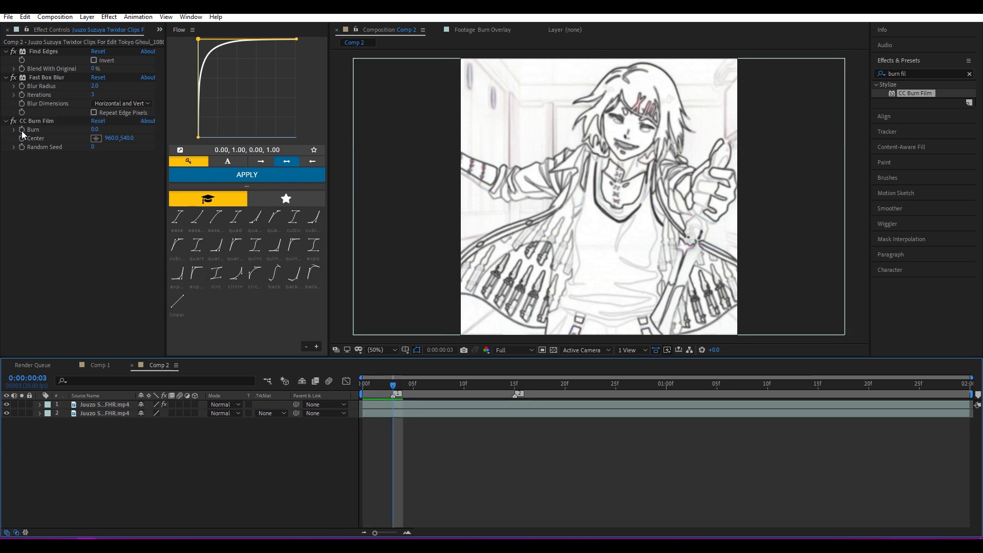
{"action": "left_click", "coordinate": [505, 385]}
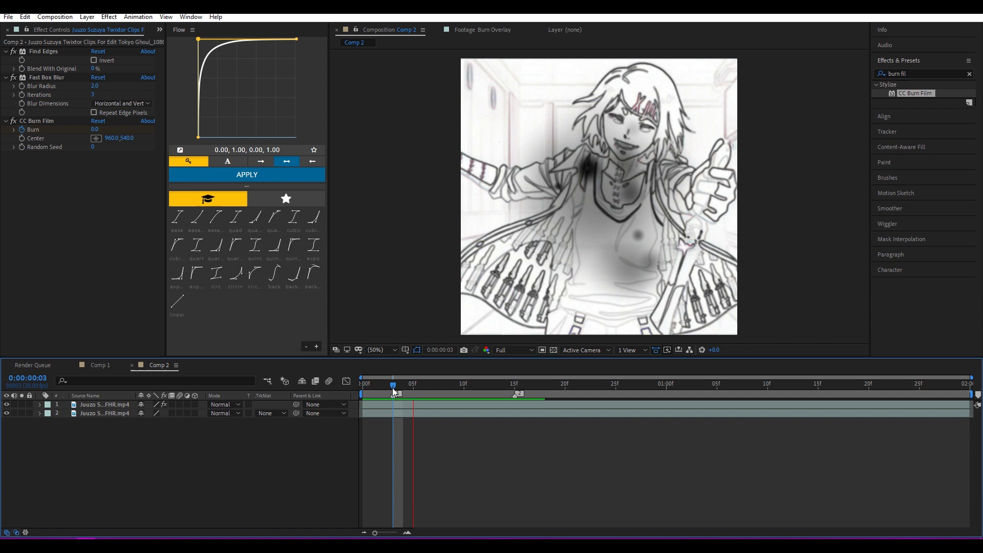
Scrub between frames 0 and 3 to check the burn holes beginning to appear
{"action": "left_click", "coordinate": [364, 383]}
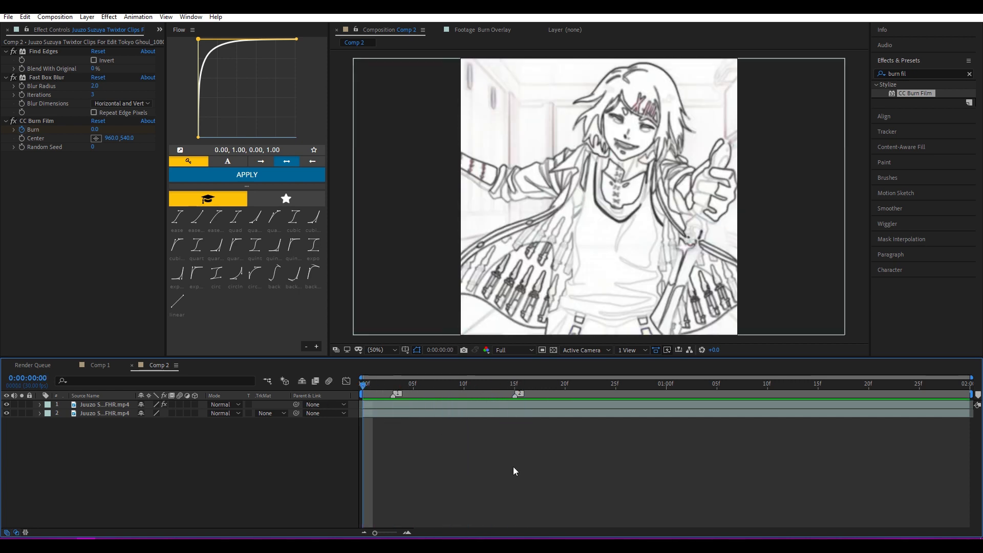
{"action": "left_click", "coordinate": [392, 383]}
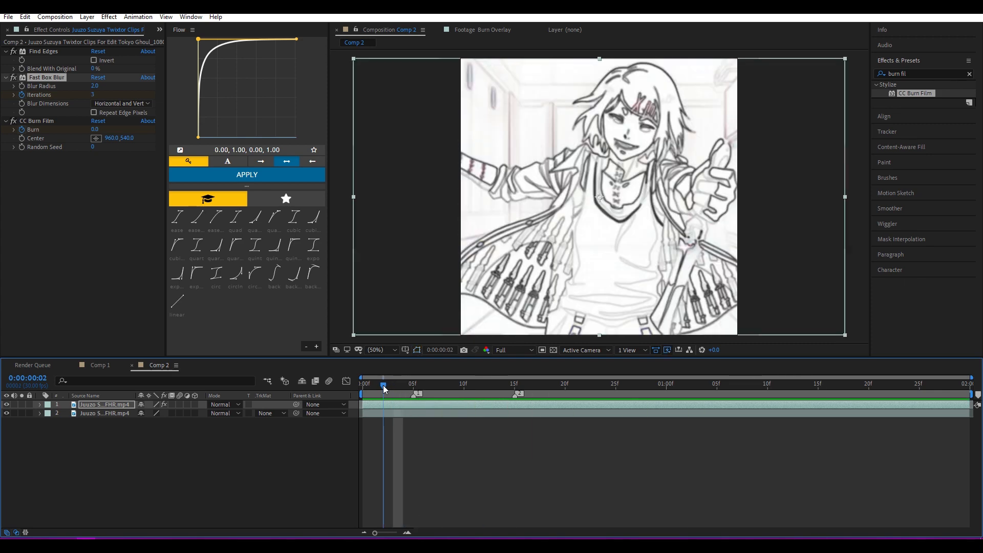
{"action": "left_click", "coordinate": [392, 383]}
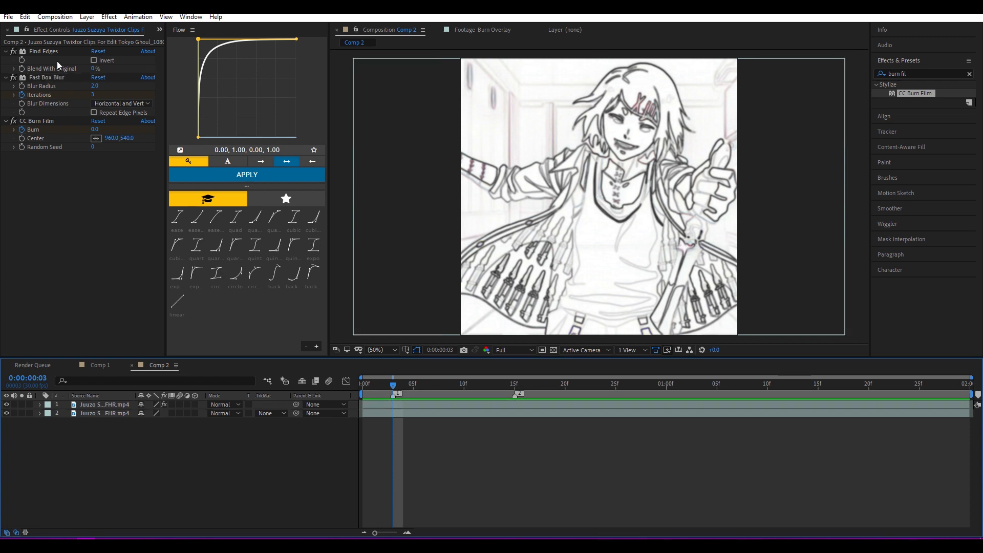
{"action": "left_click", "coordinate": [15, 29]}
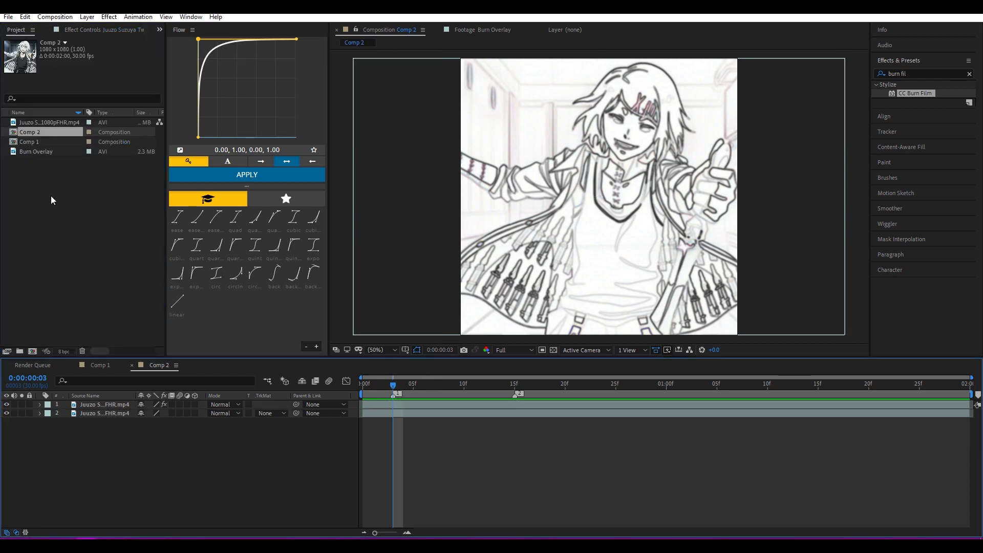
Place Burn Overlay on top at 150% scale in Color Dodge mode, previewed at frame 8
{"action": "left_click", "coordinate": [36, 151]}
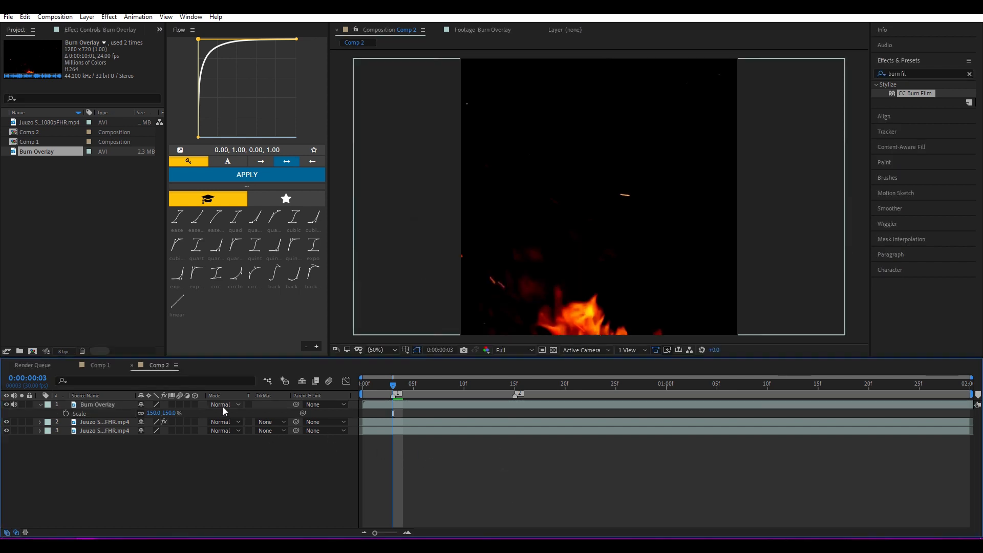
{"action": "left_click", "coordinate": [225, 405]}
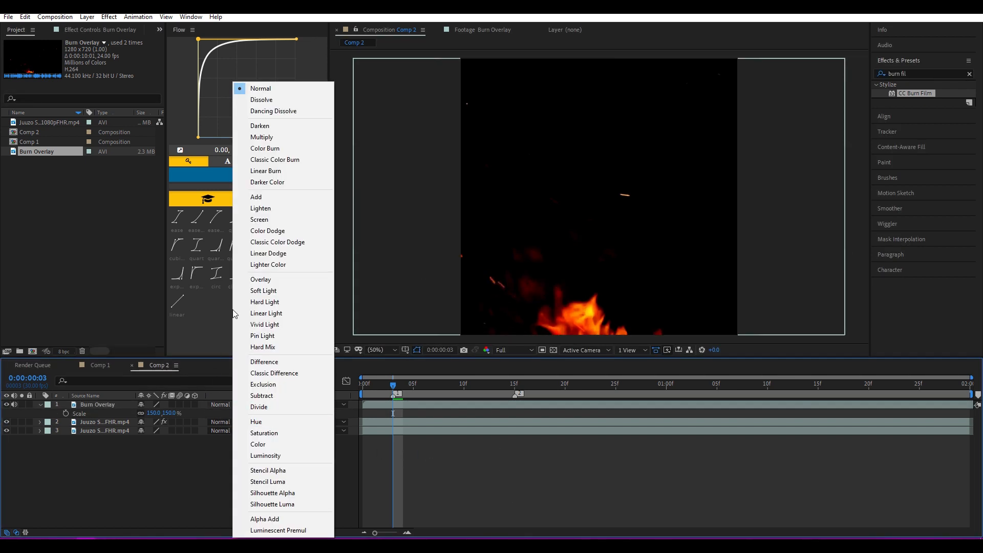
{"action": "mouse_move", "coordinate": [281, 234]}
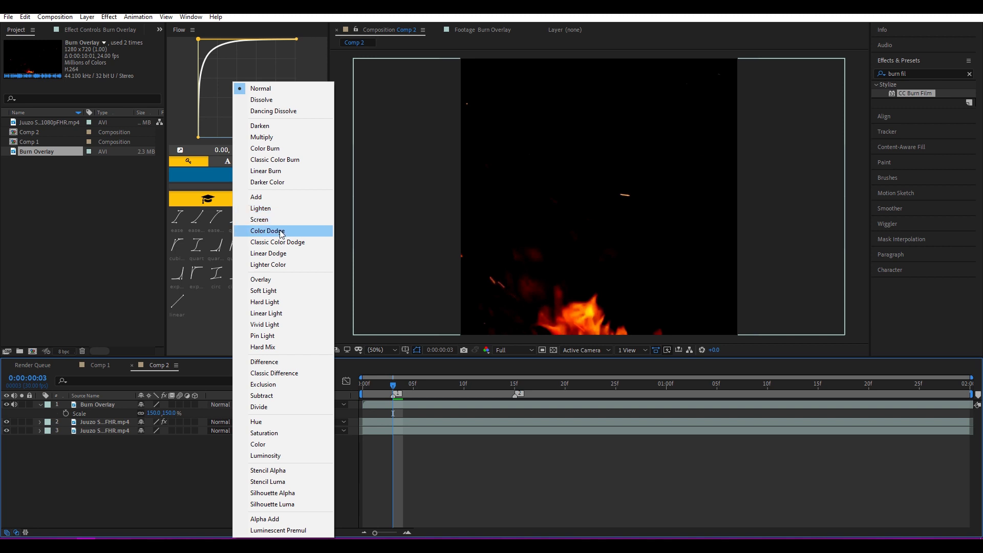
{"action": "left_click", "coordinate": [267, 230]}
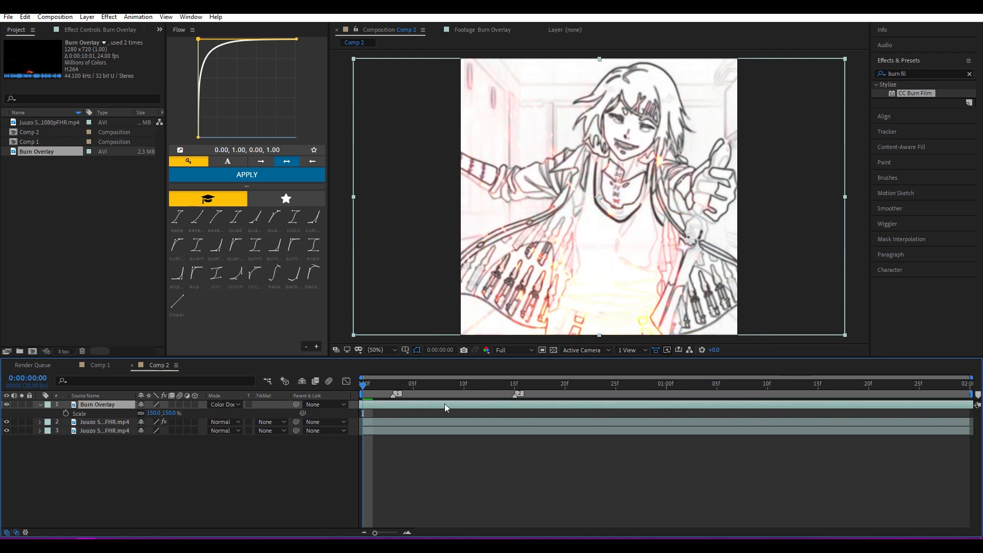
{"action": "left_click", "coordinate": [444, 383]}
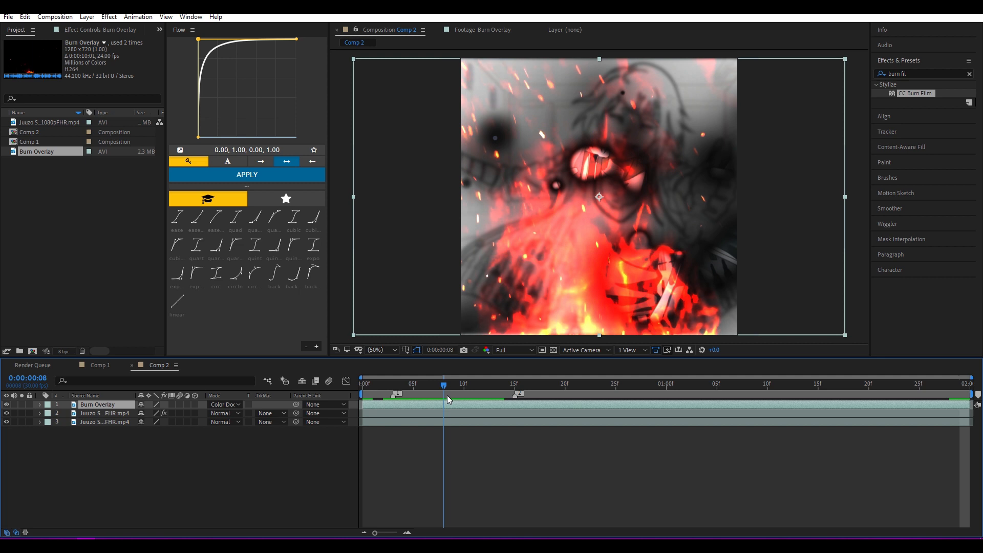
Keyframe Burn Overlay opacity from 0% at frame 3 rising to an end key near frame 18
{"action": "left_click", "coordinate": [392, 383]}
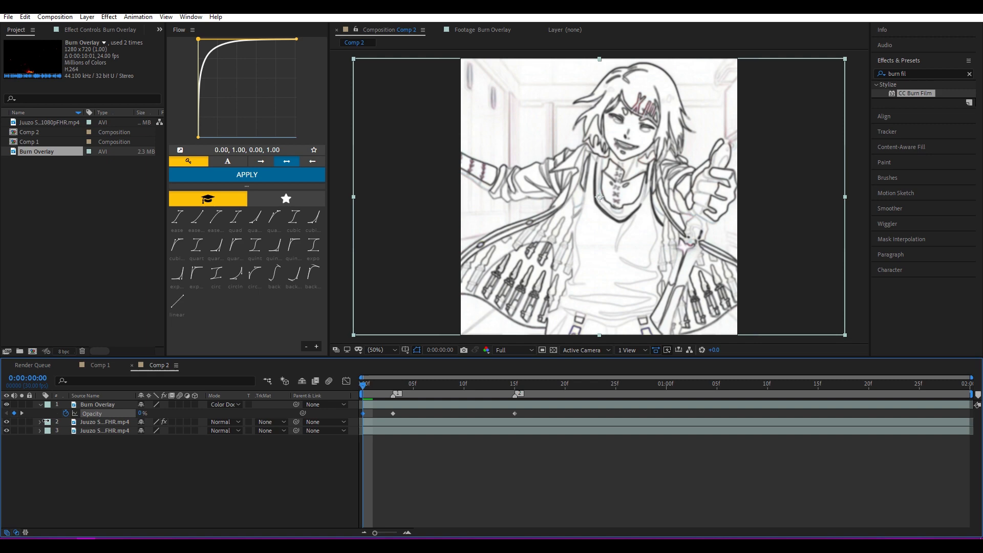
{"action": "left_click", "coordinate": [364, 383]}
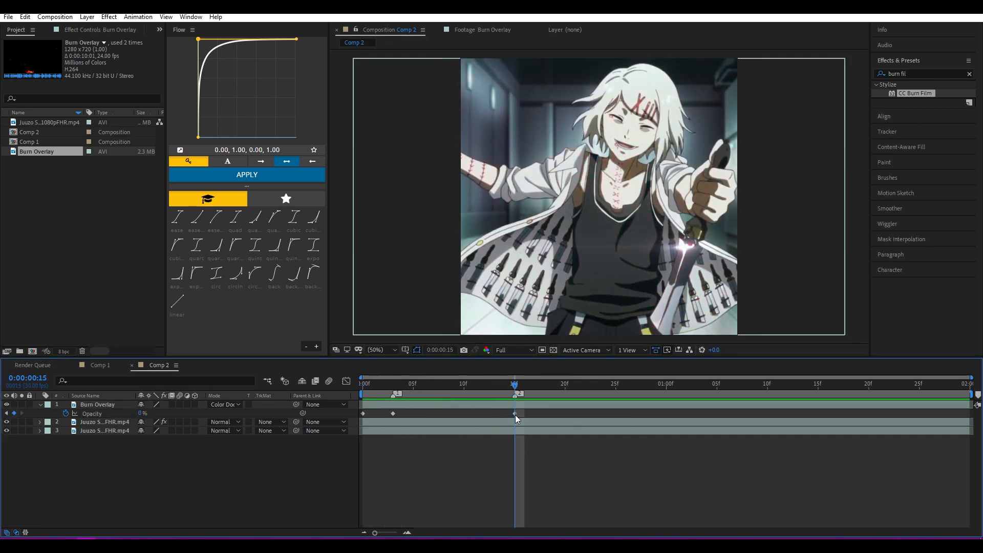
{"action": "left_click", "coordinate": [99, 404]}
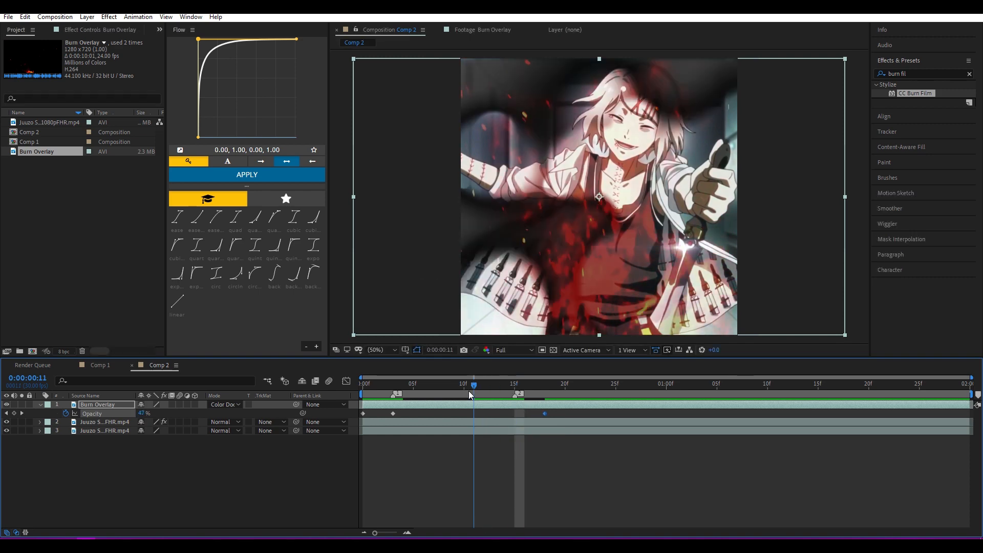
{"action": "left_click", "coordinate": [362, 383]}
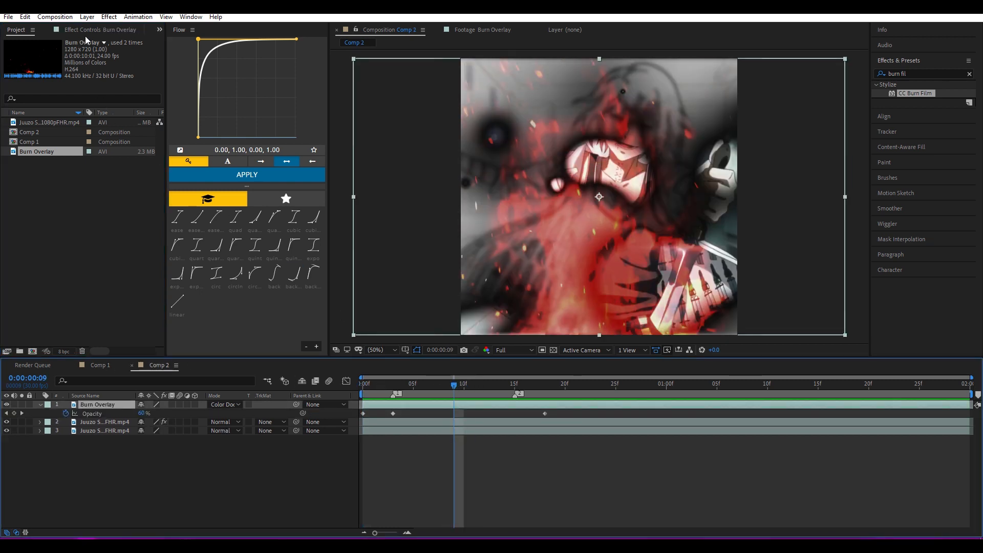
Give CC Burn Film a new random seed and move it above Fast Box Blur on layer 2
{"action": "left_click", "coordinate": [104, 421]}
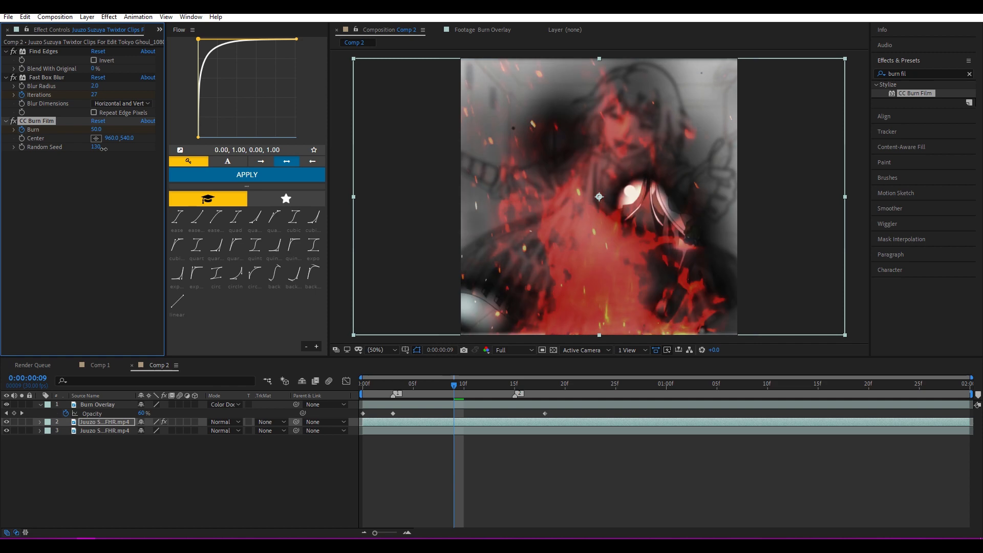
{"action": "key", "text": "ctrl+s"}
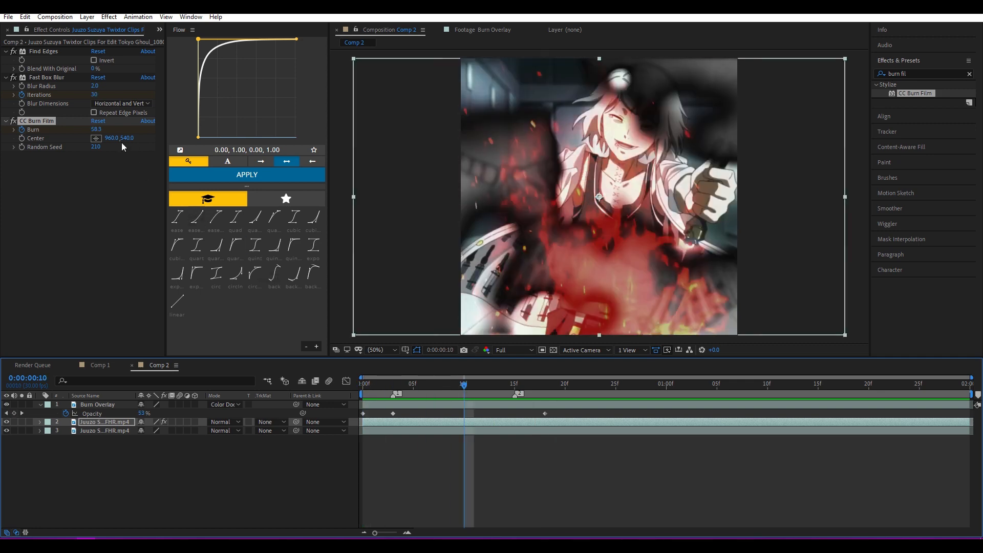
{"action": "triple_click", "coordinate": [110, 146]}
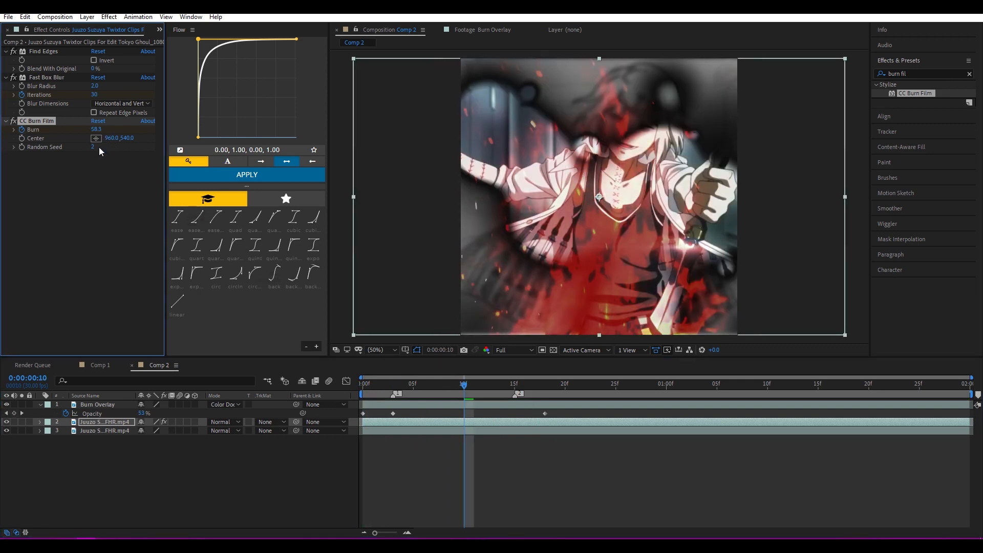
{"action": "left_click", "coordinate": [363, 384]}
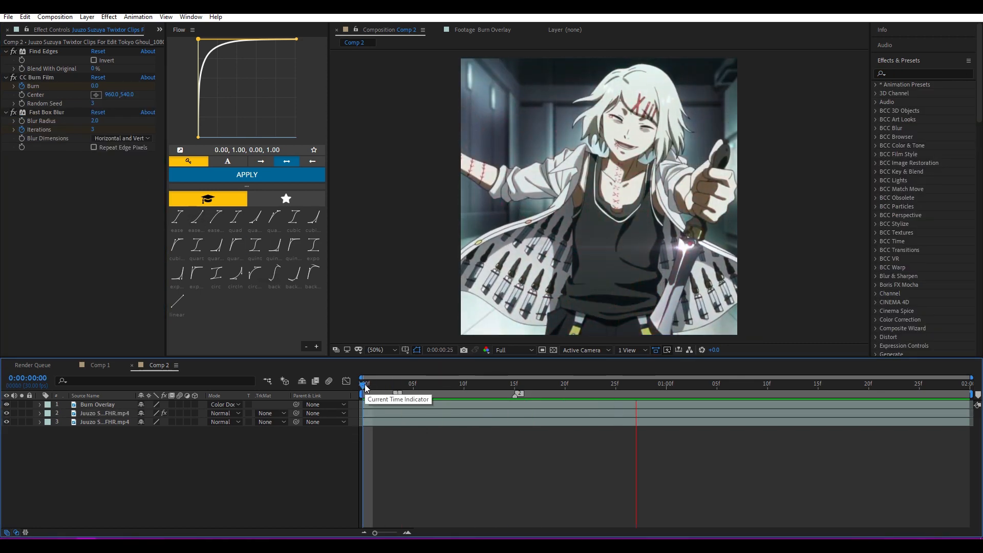